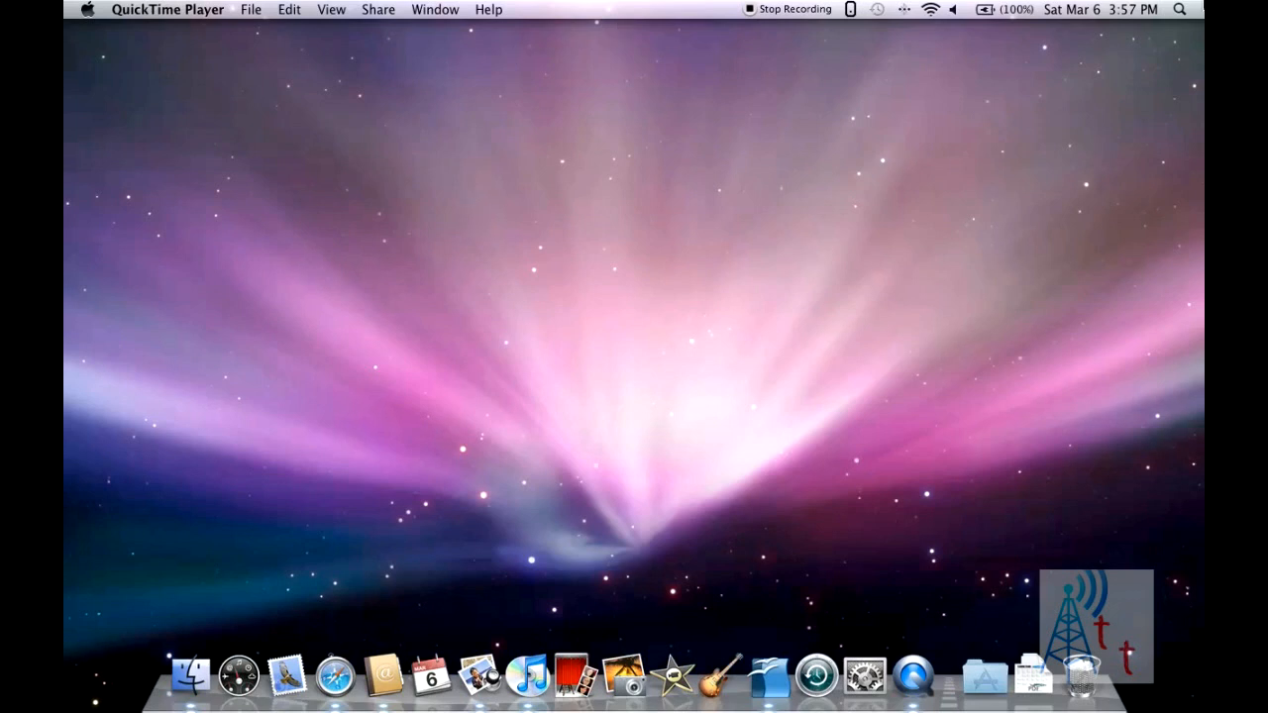
pyautogui.moveTo(1040, 146)
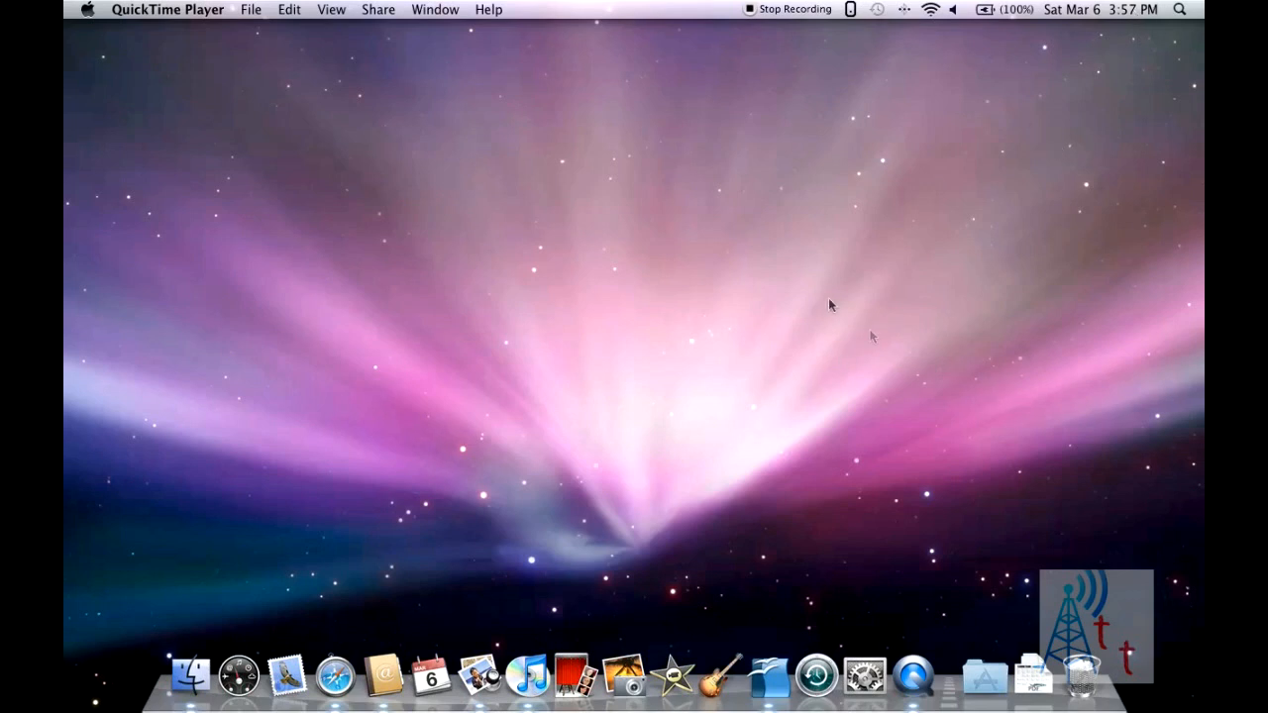
pyautogui.moveTo(816, 297)
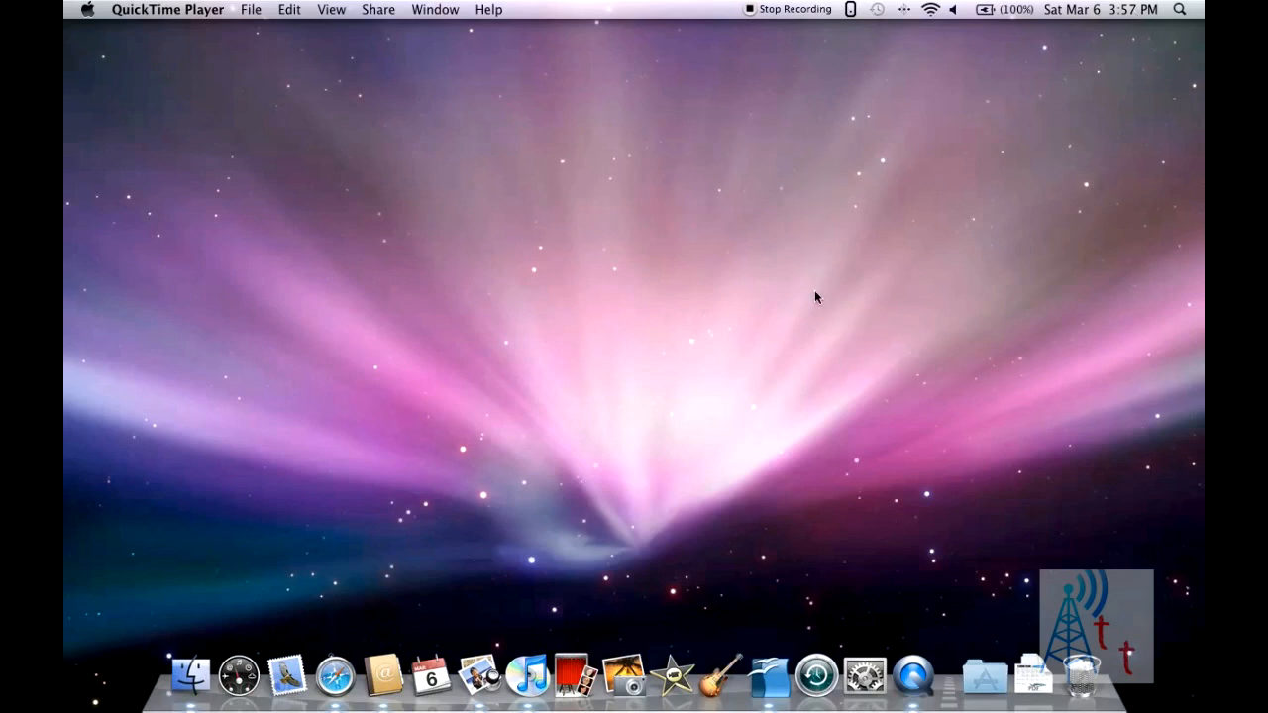
pyautogui.moveTo(802, 313)
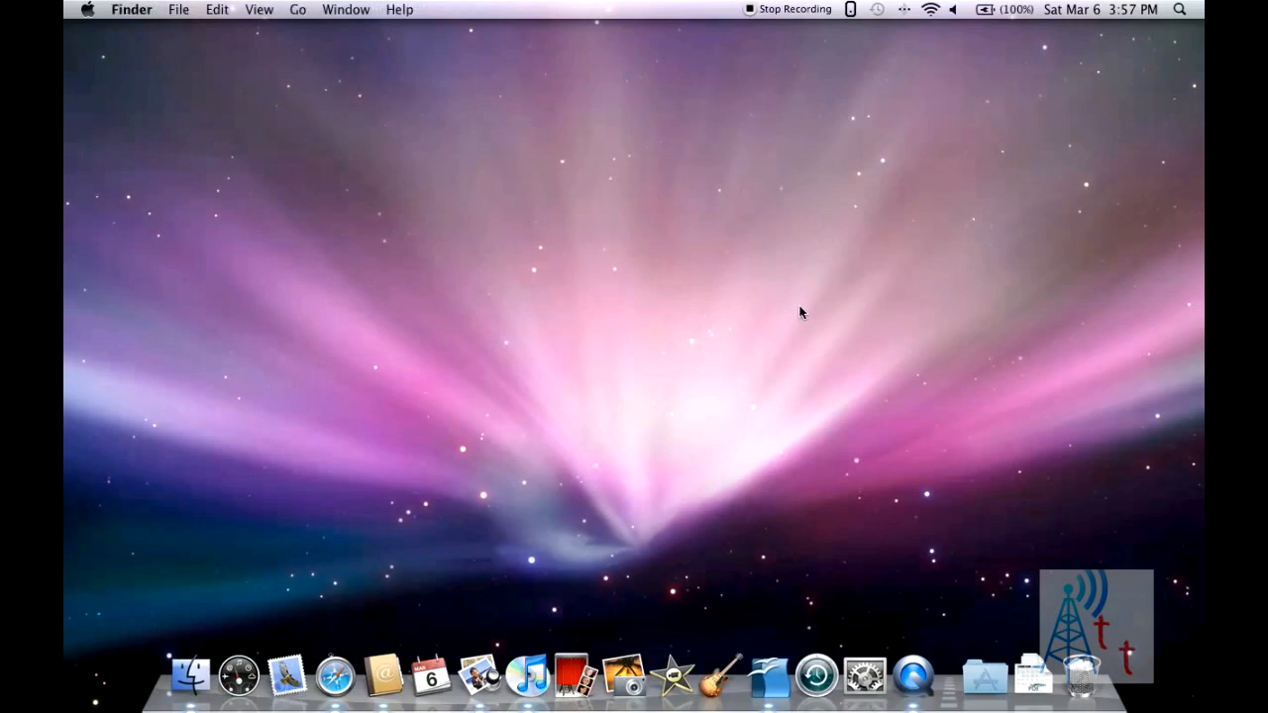
pyautogui.moveTo(910, 127)
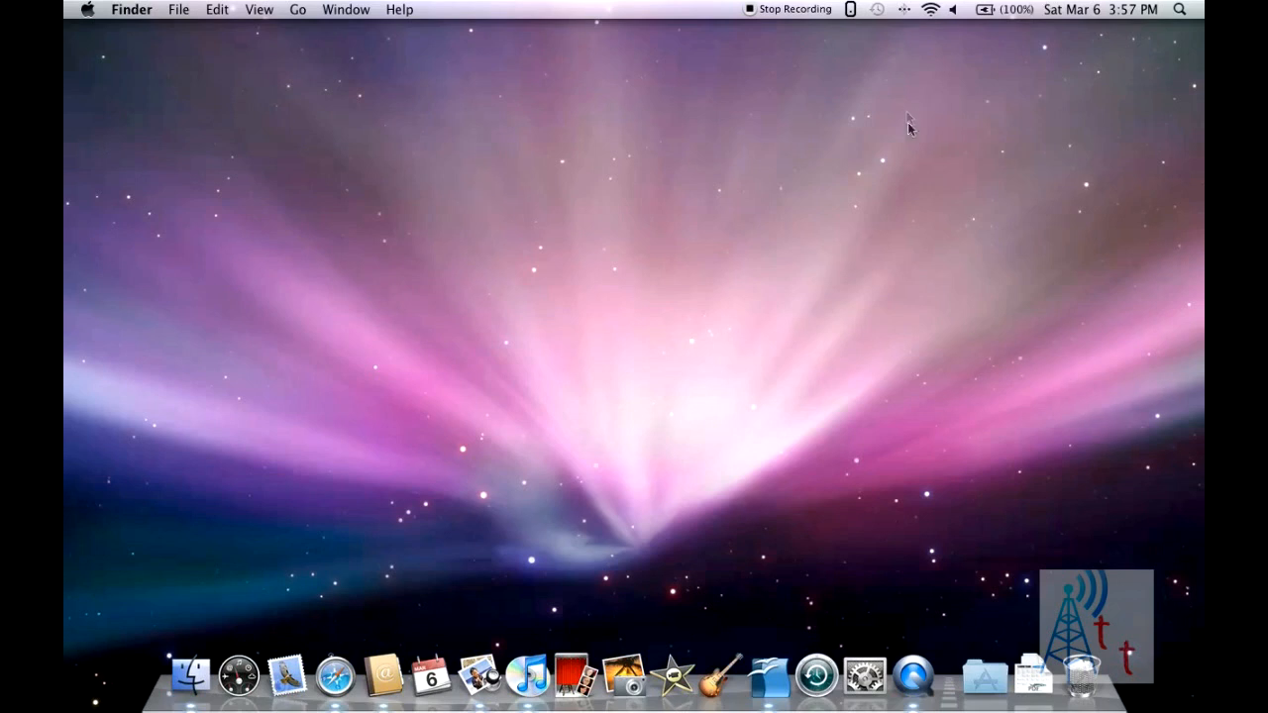
pyautogui.moveTo(530, 392)
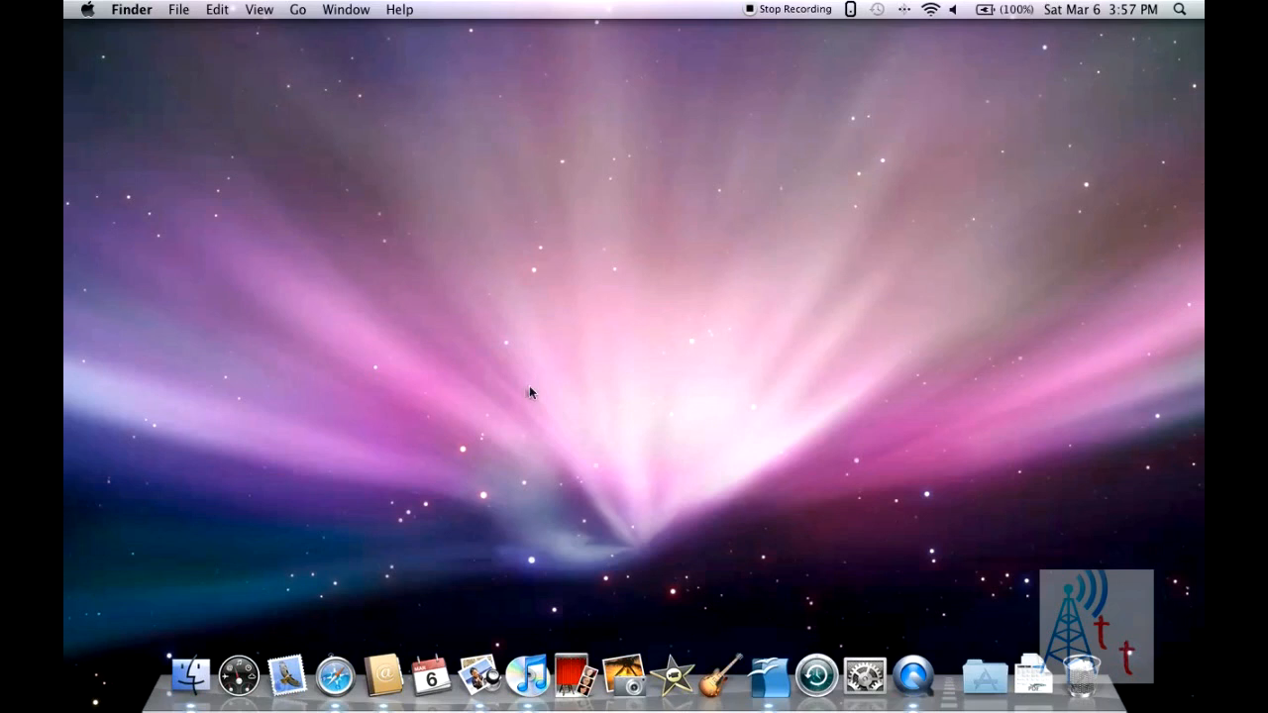
pyautogui.moveTo(597, 360)
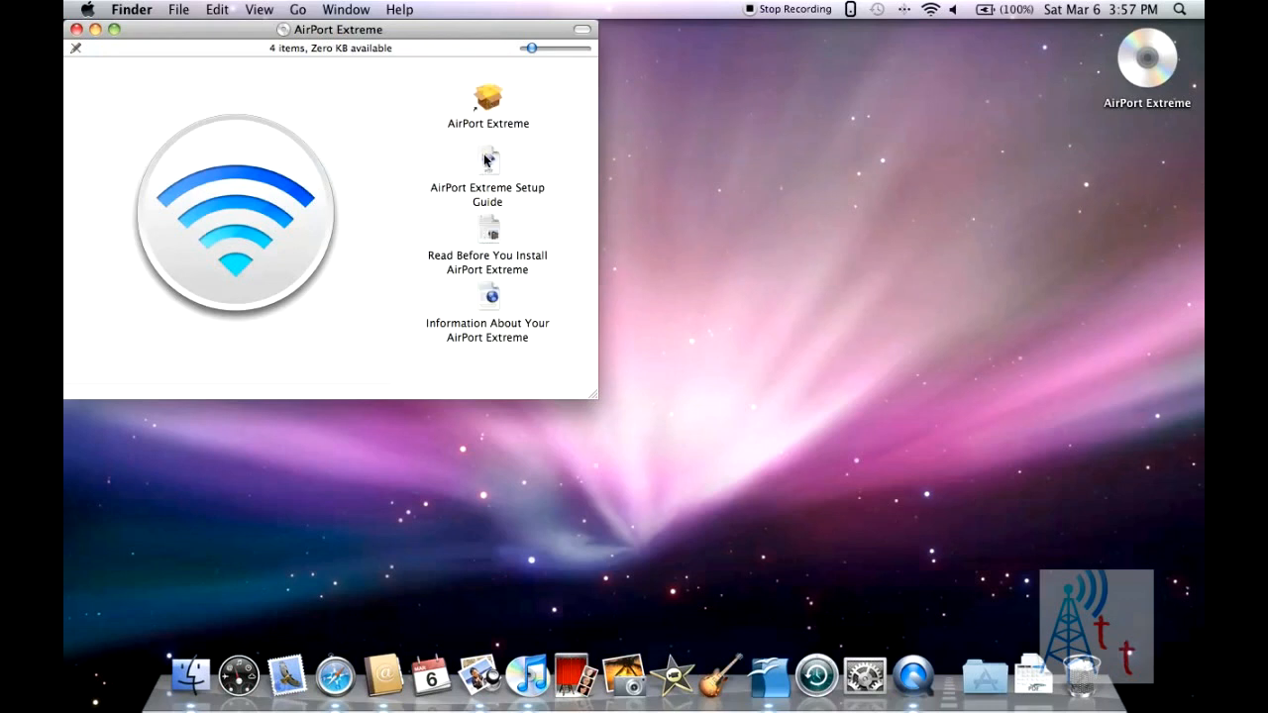
pyautogui.moveTo(480, 103)
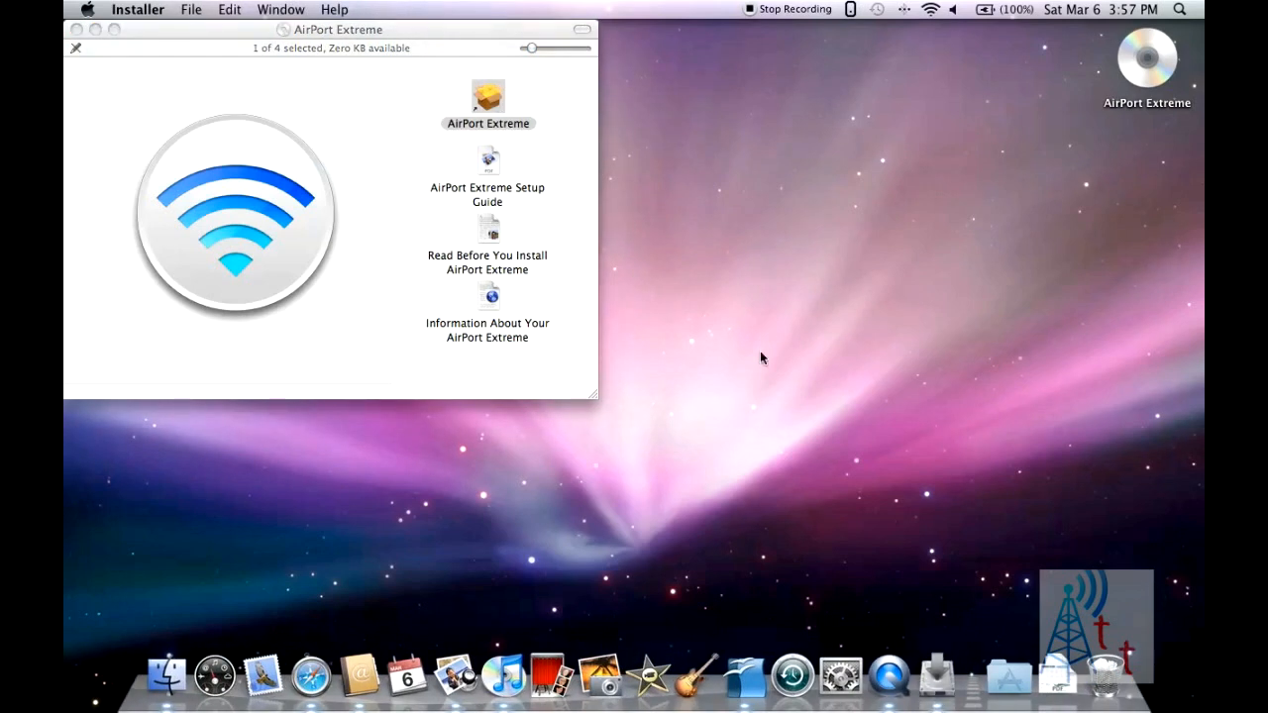
# - Launch the AirPort Extreme package and proceed through Introduction, Read Me and agree to the license
pyautogui.doubleClick(488, 97)
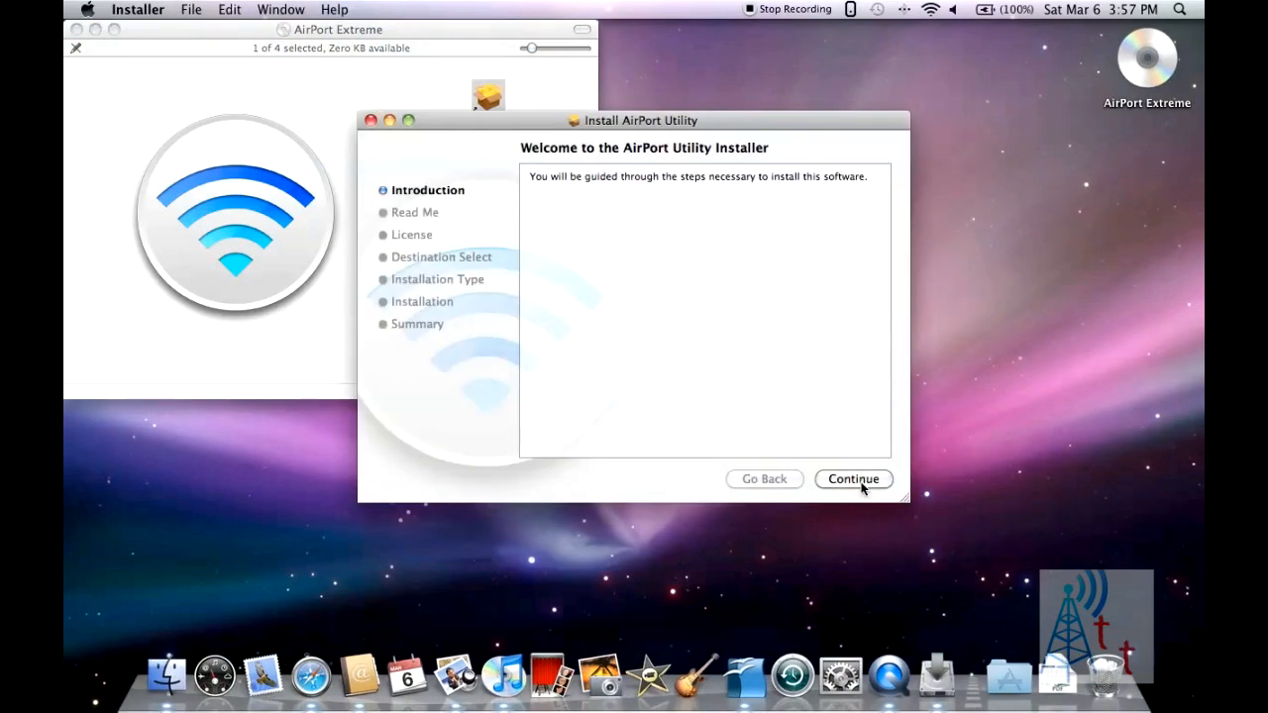
pyautogui.click(852, 477)
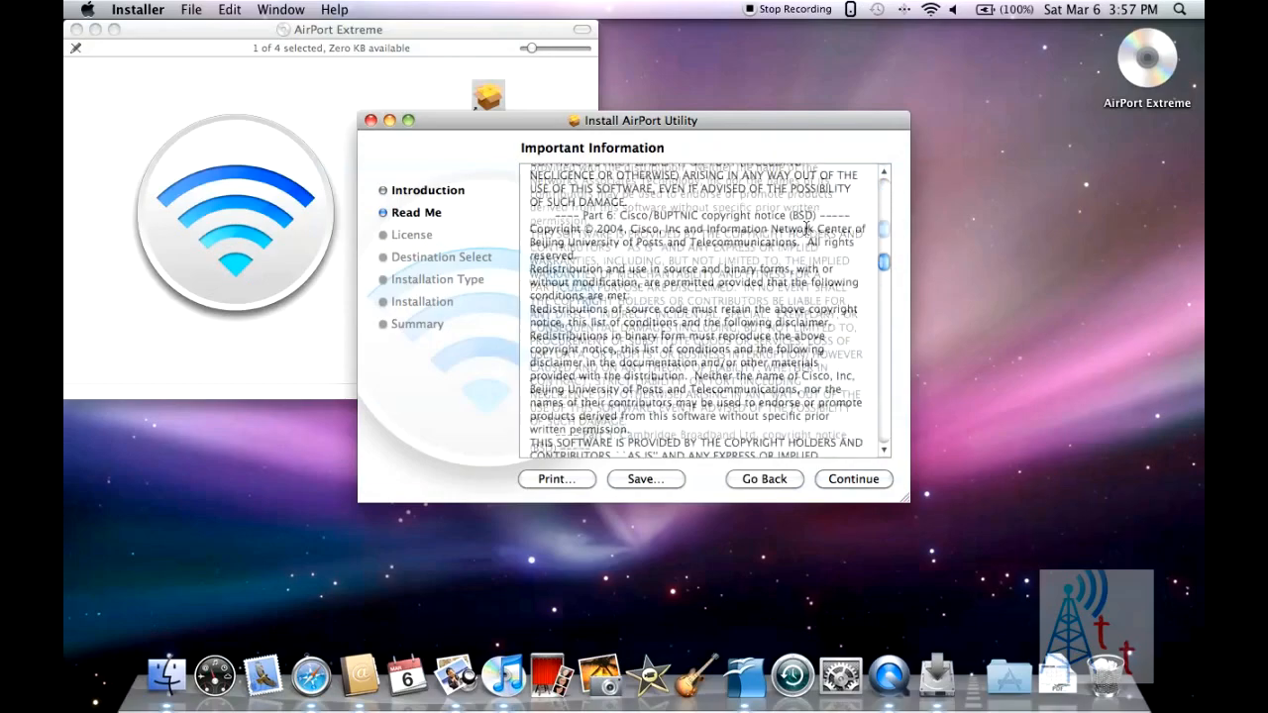
pyautogui.scroll(-3)
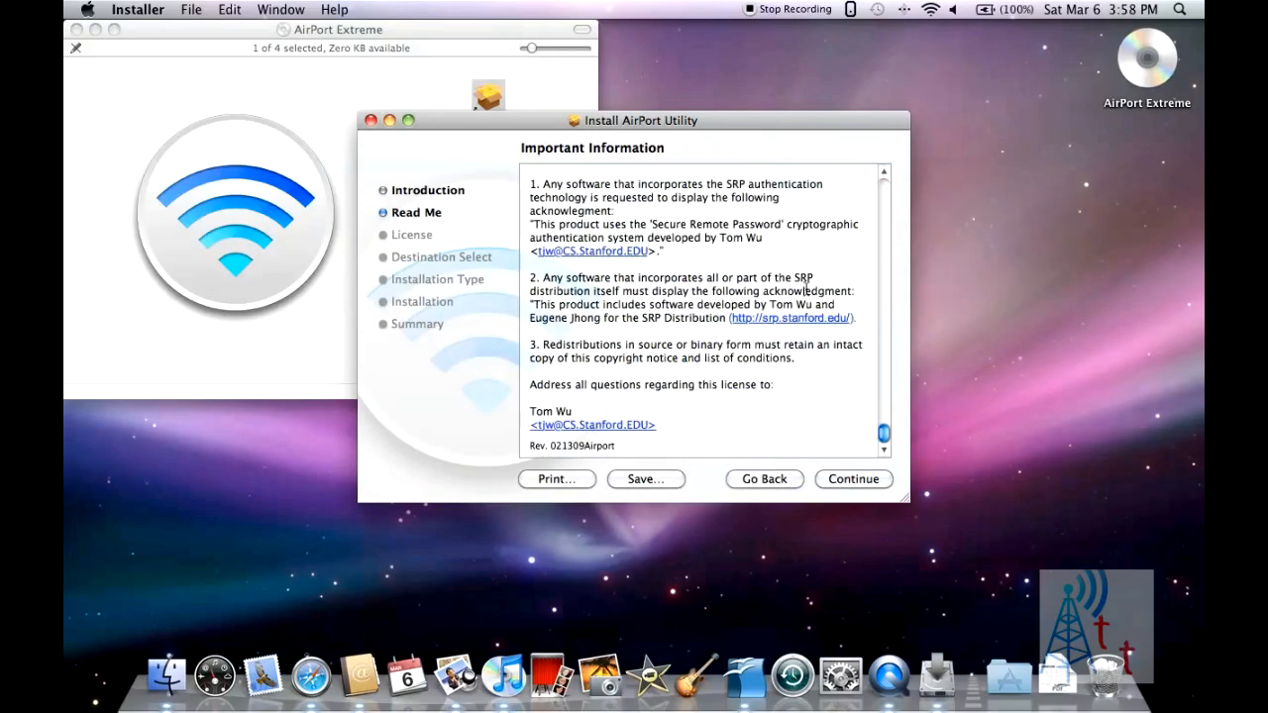
pyautogui.click(852, 477)
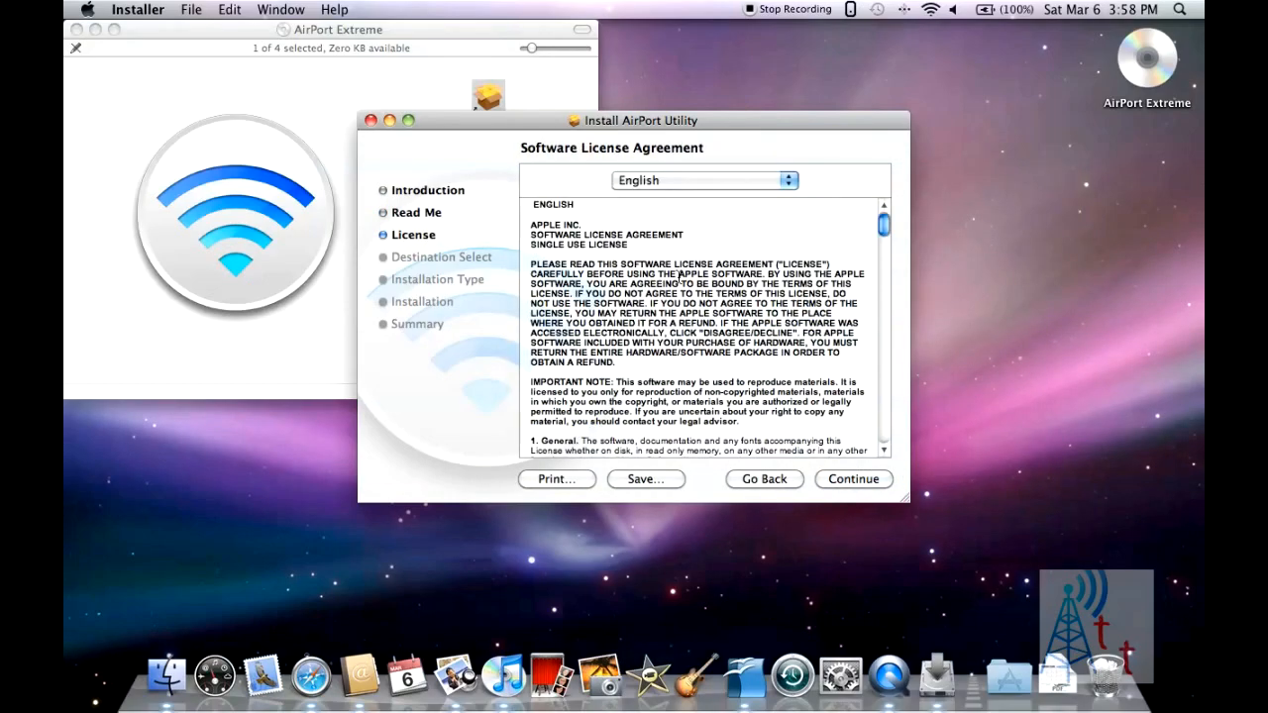
pyautogui.click(852, 477)
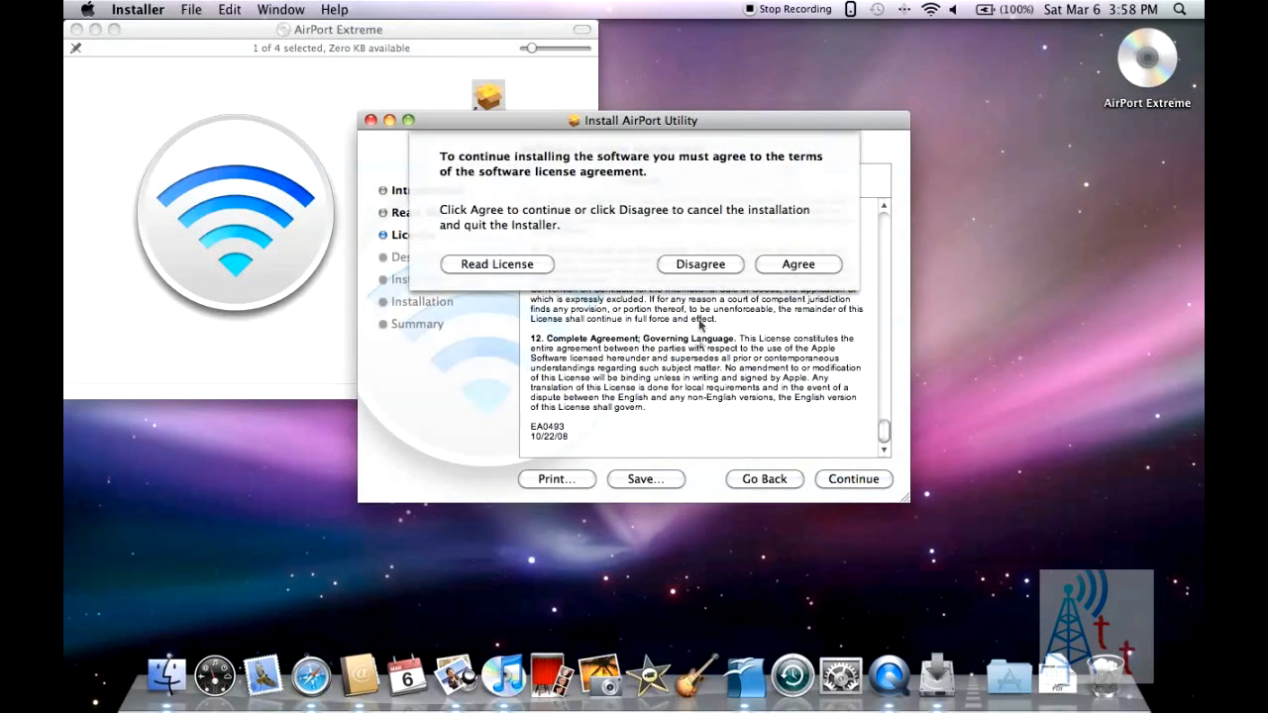
pyautogui.click(797, 263)
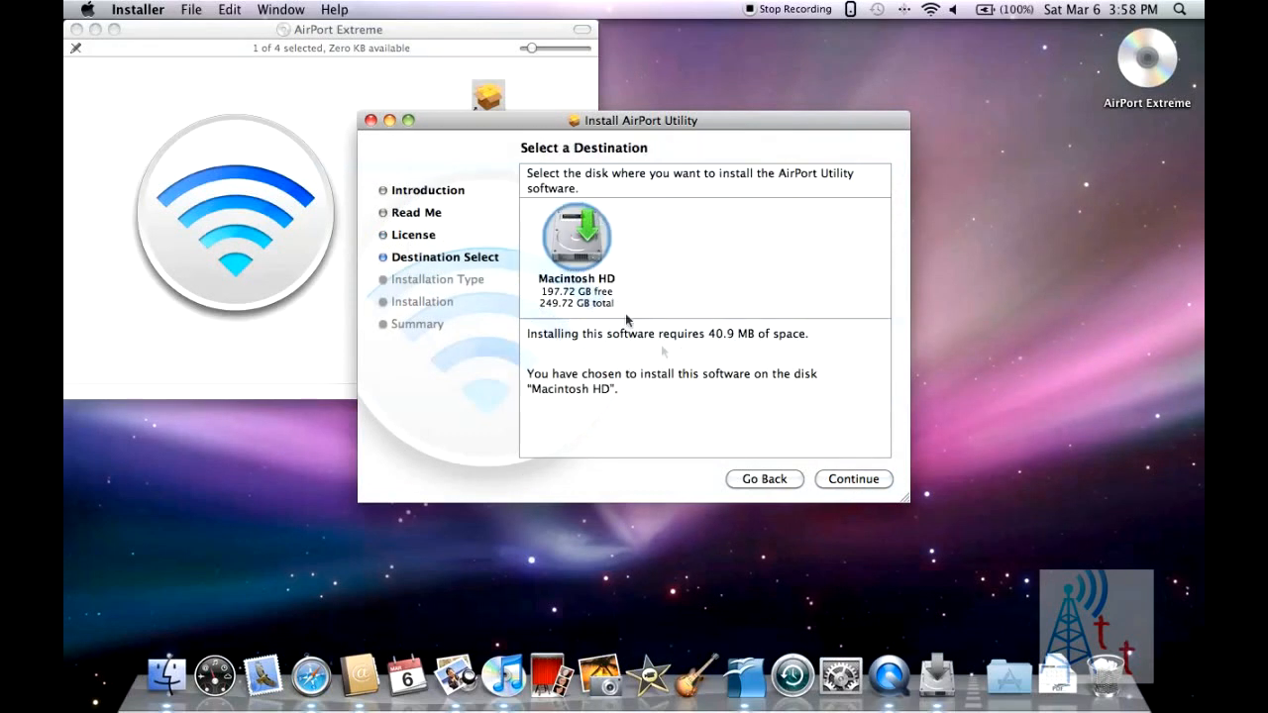
# - Accept Macintosh HD as destination and authorise the install with the password
pyautogui.click(852, 477)
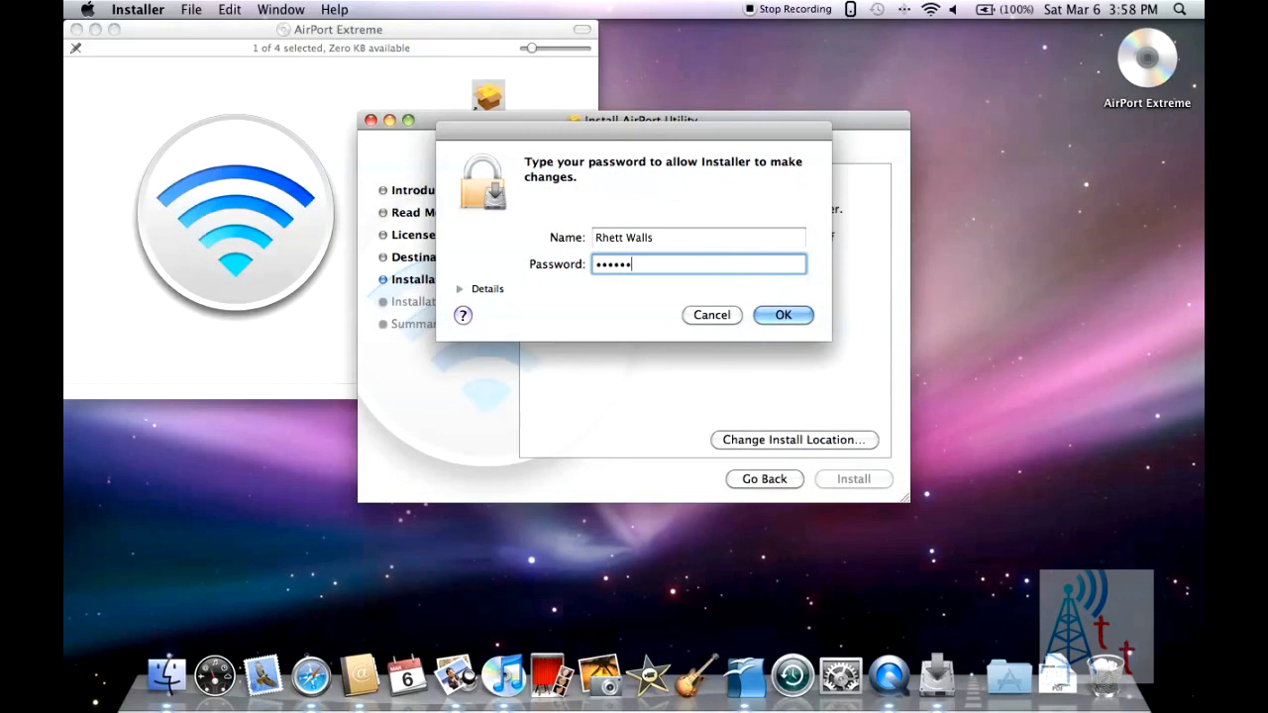
pyautogui.click(783, 313)
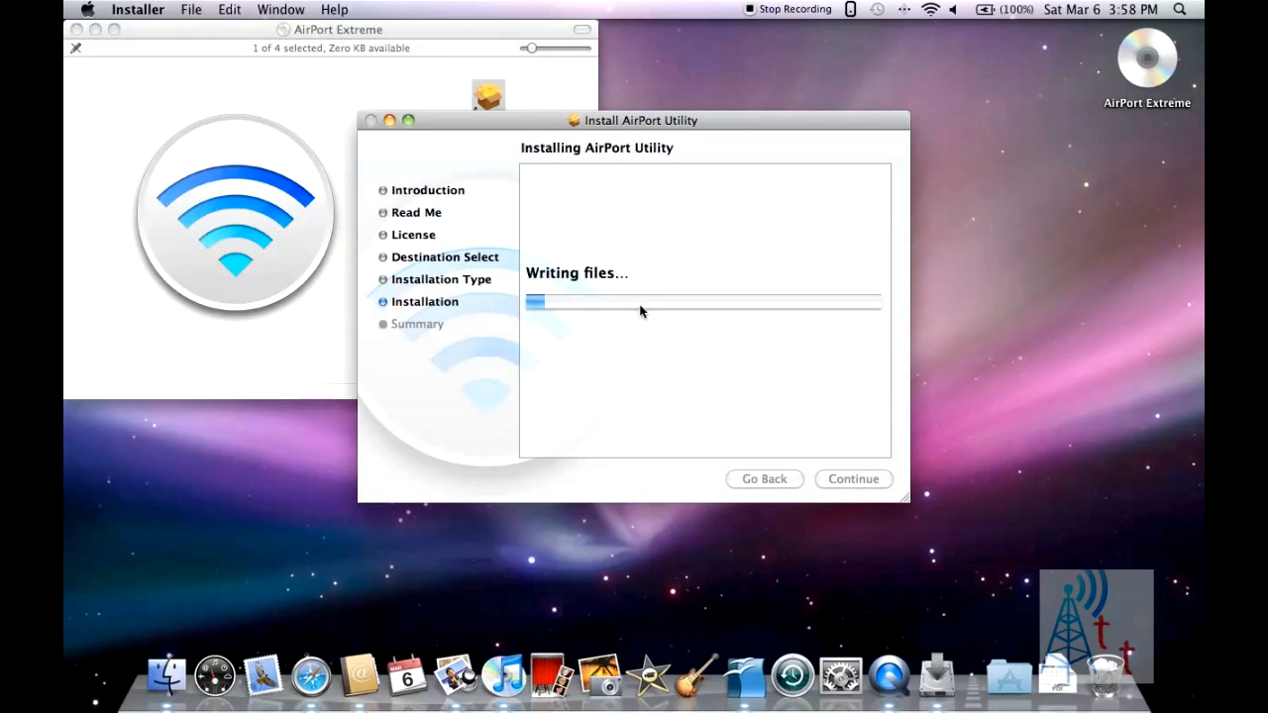
pyautogui.moveTo(602, 337)
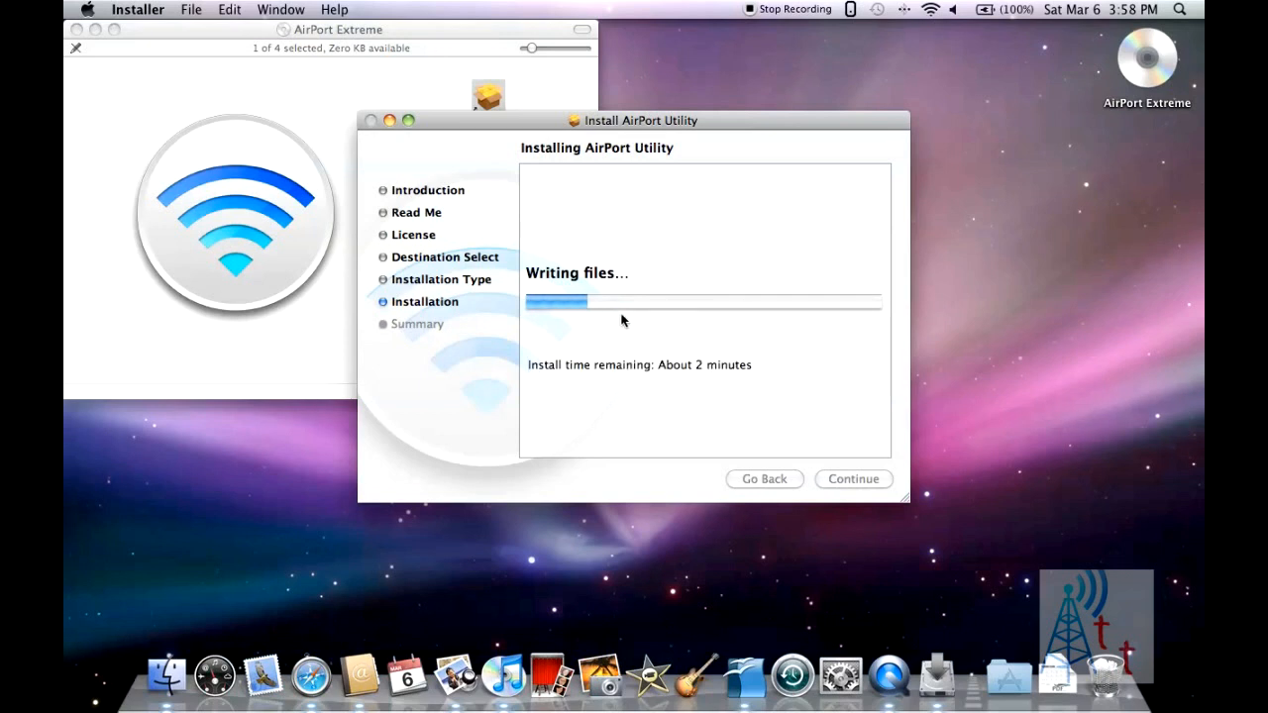
pyautogui.moveTo(638, 337)
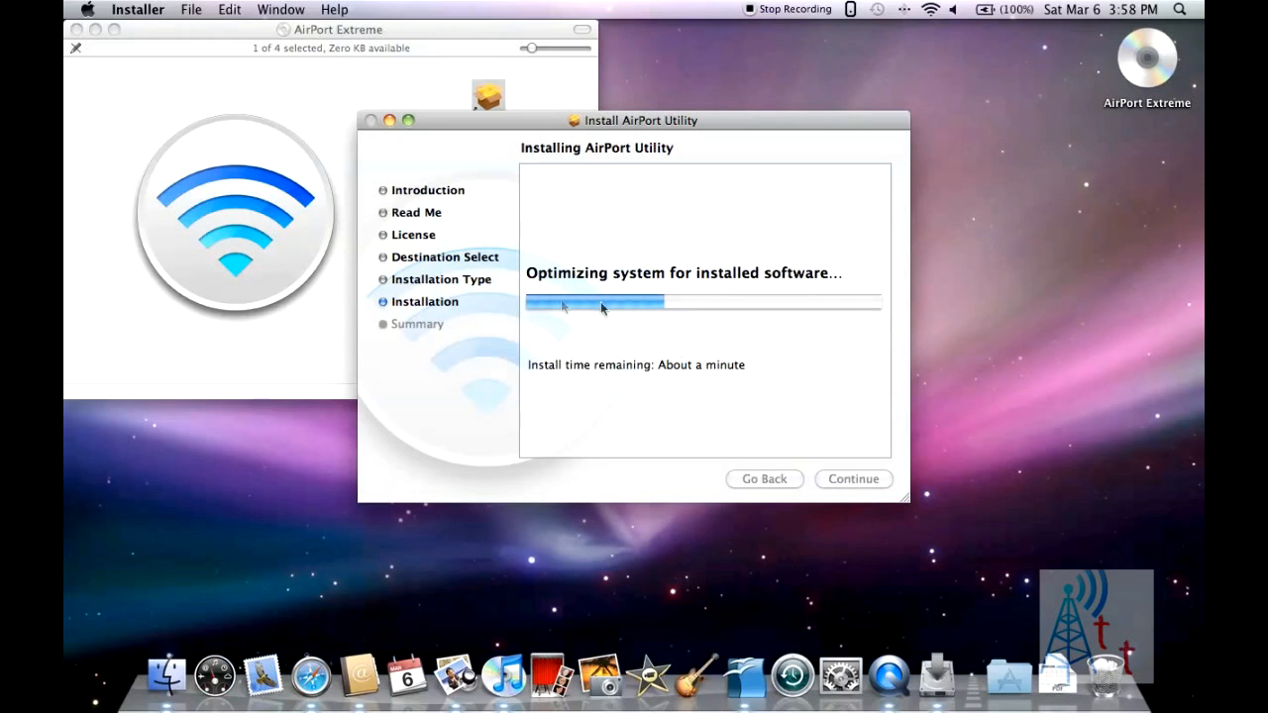
pyautogui.moveTo(515, 290)
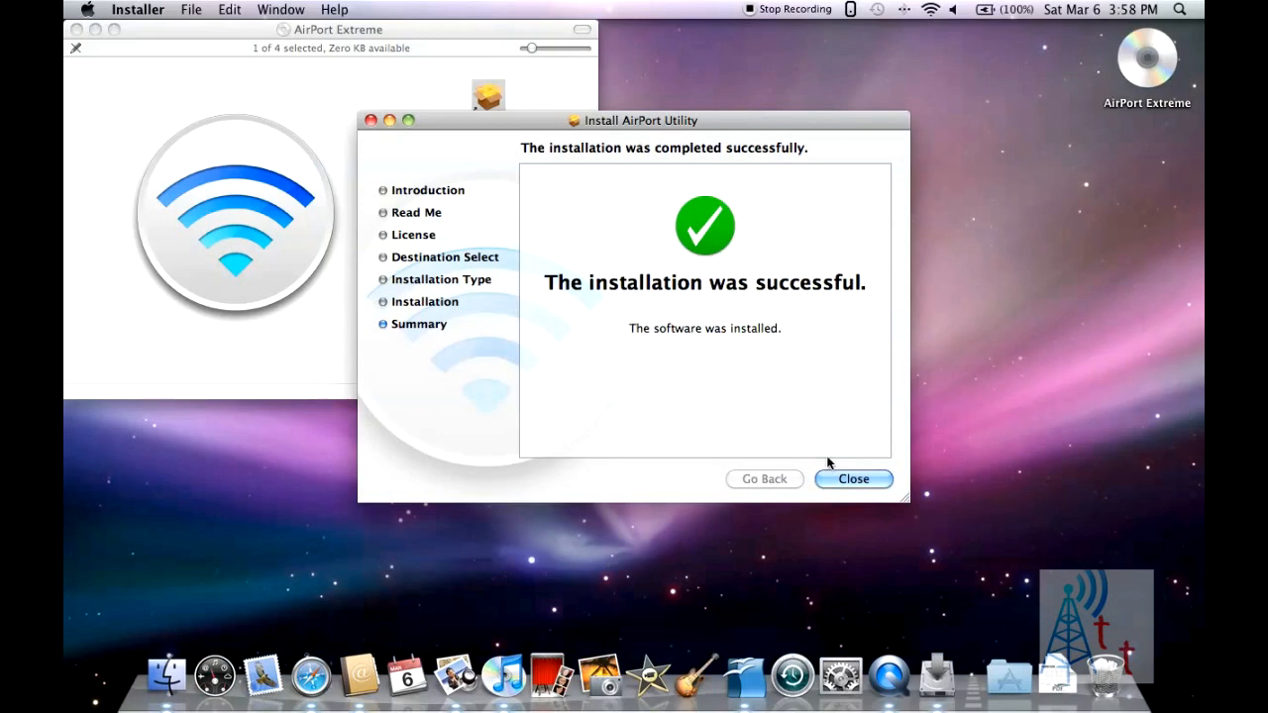
# - Close the installer after it reports success and return to the Finder window
pyautogui.click(852, 477)
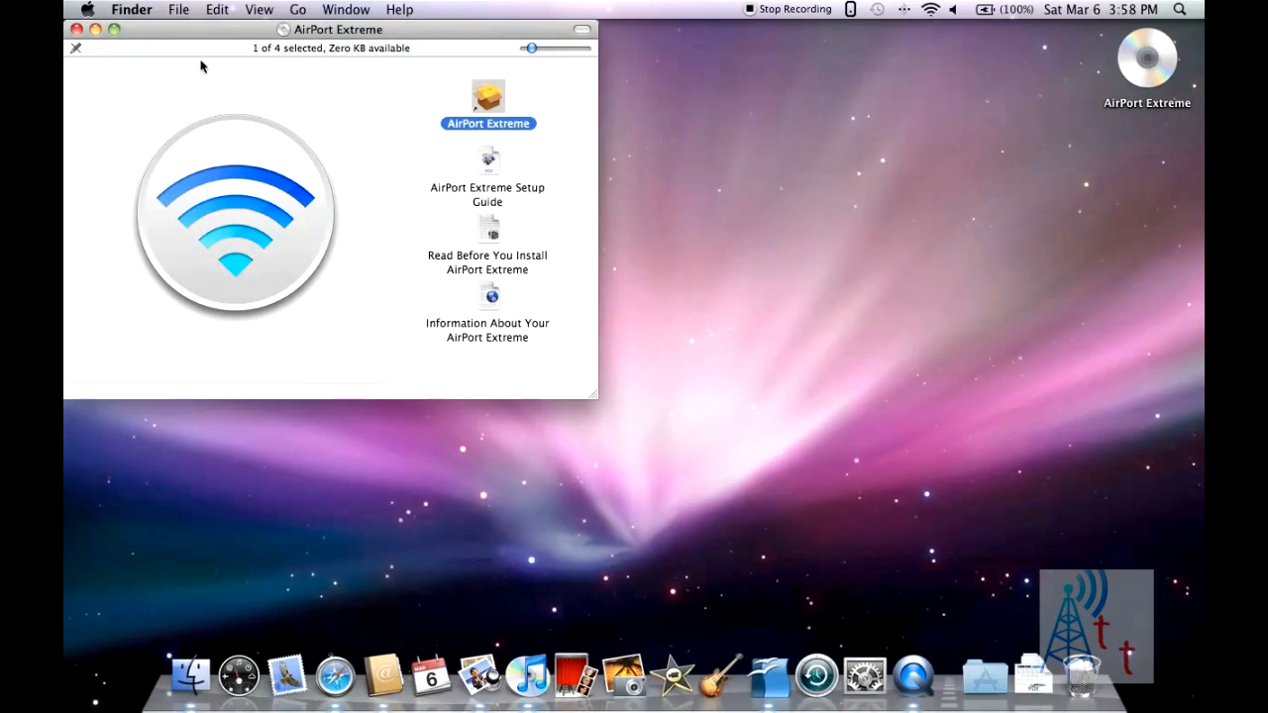
pyautogui.click(75, 30)
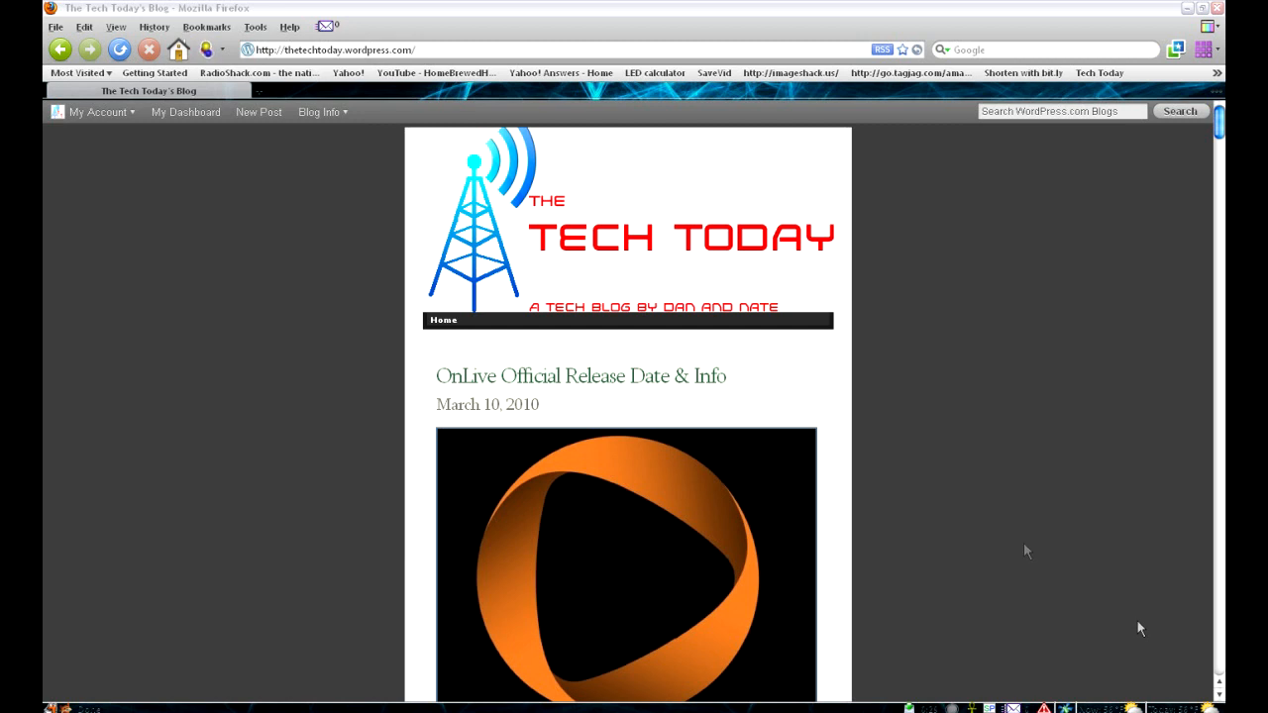
pyautogui.moveTo(751, 387)
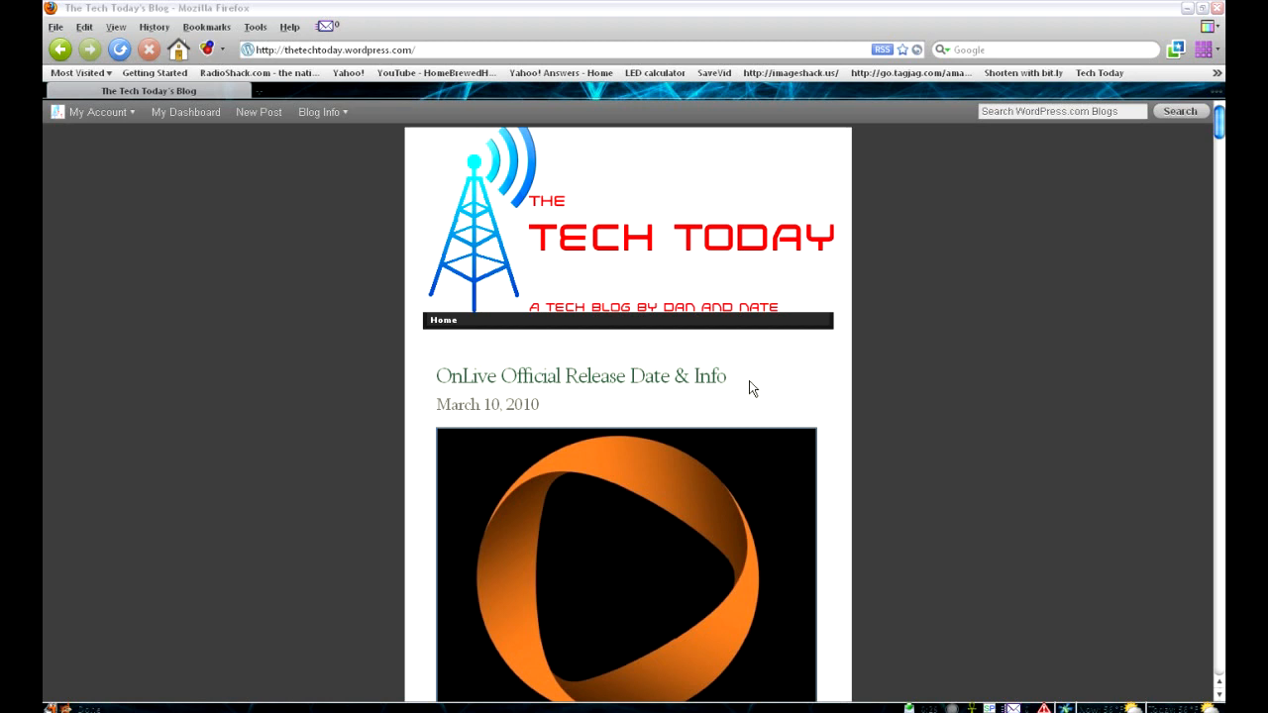
pyautogui.moveTo(773, 385)
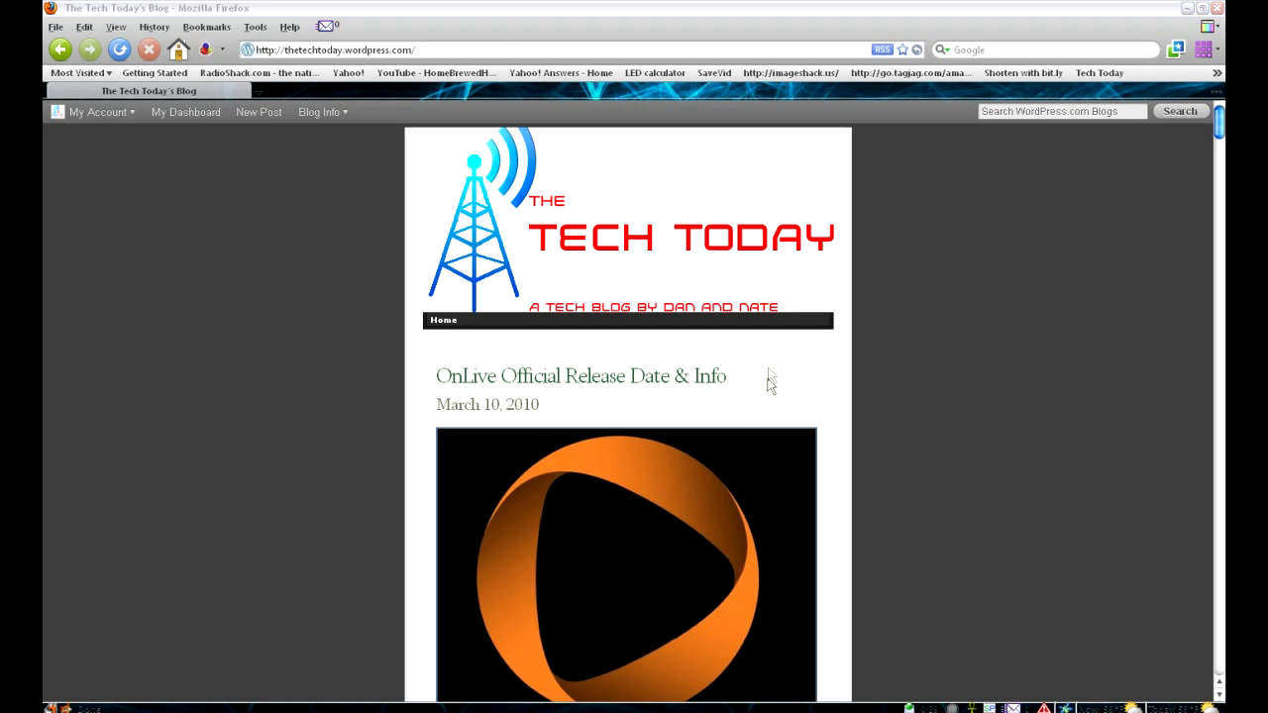
pyautogui.moveTo(776, 452)
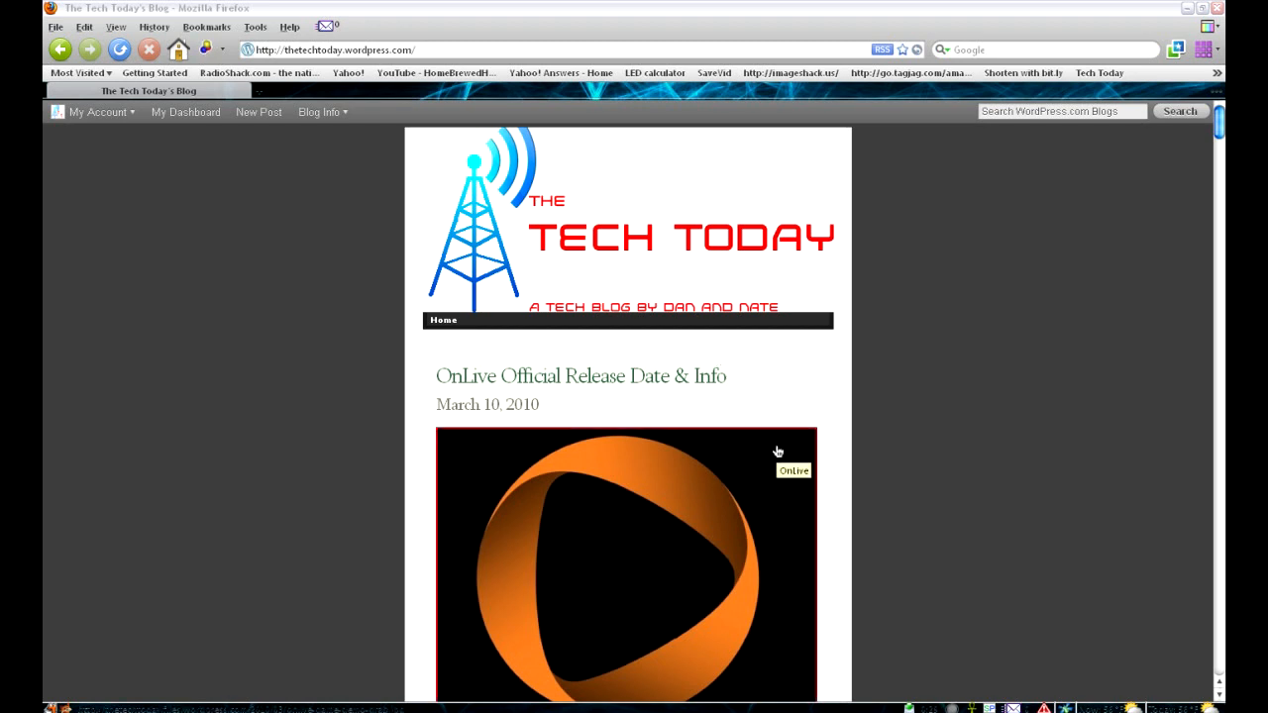
pyautogui.moveTo(1085, 380)
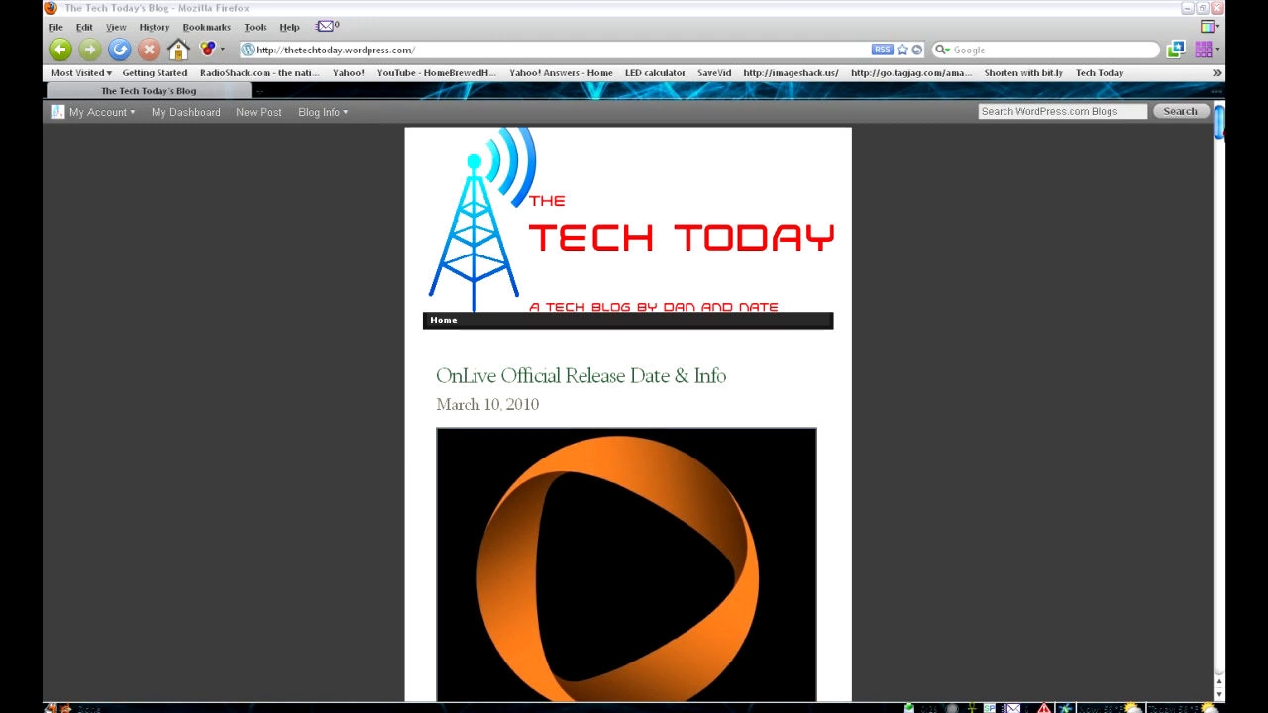
pyautogui.scroll(-3)
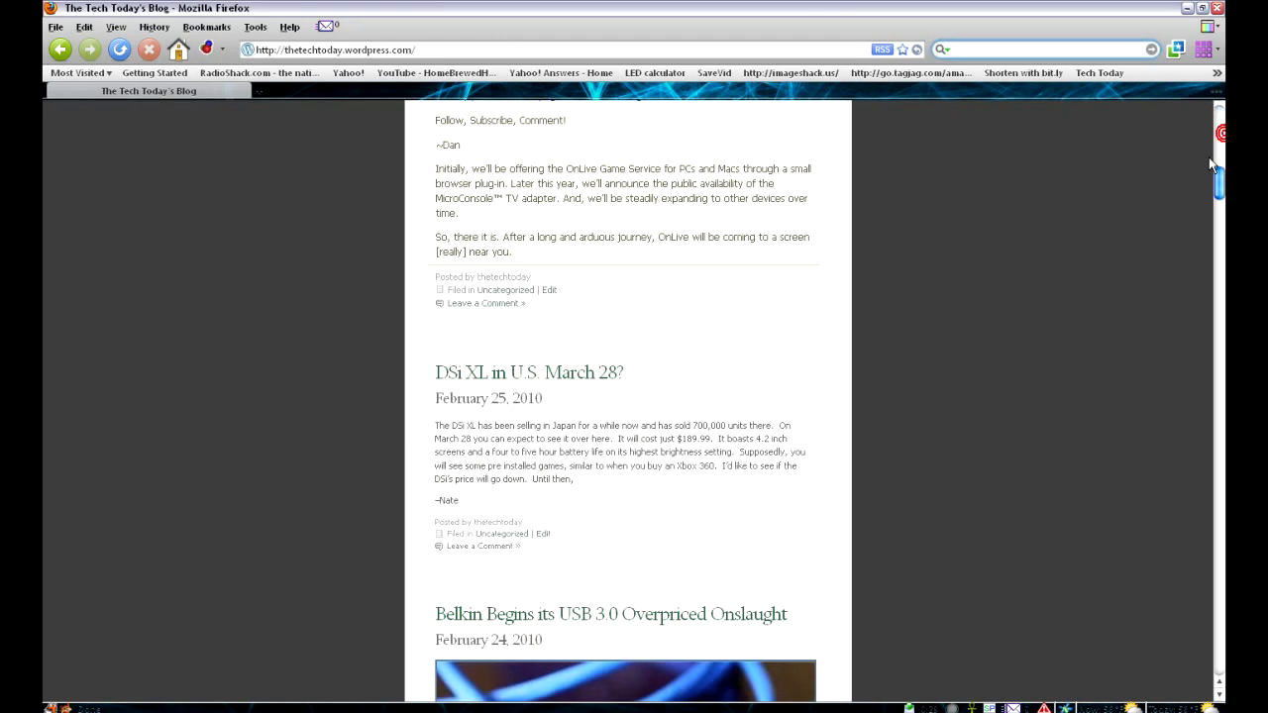
pyautogui.scroll(-3)
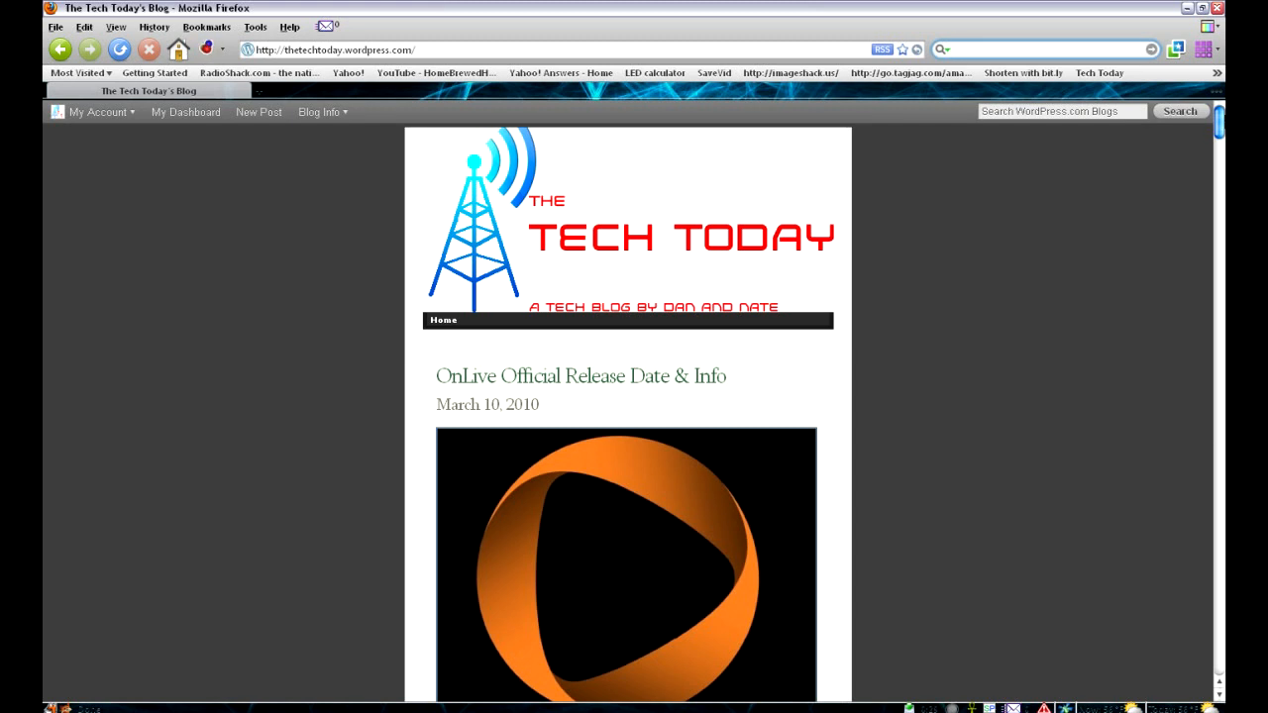
pyautogui.click(1041, 50)
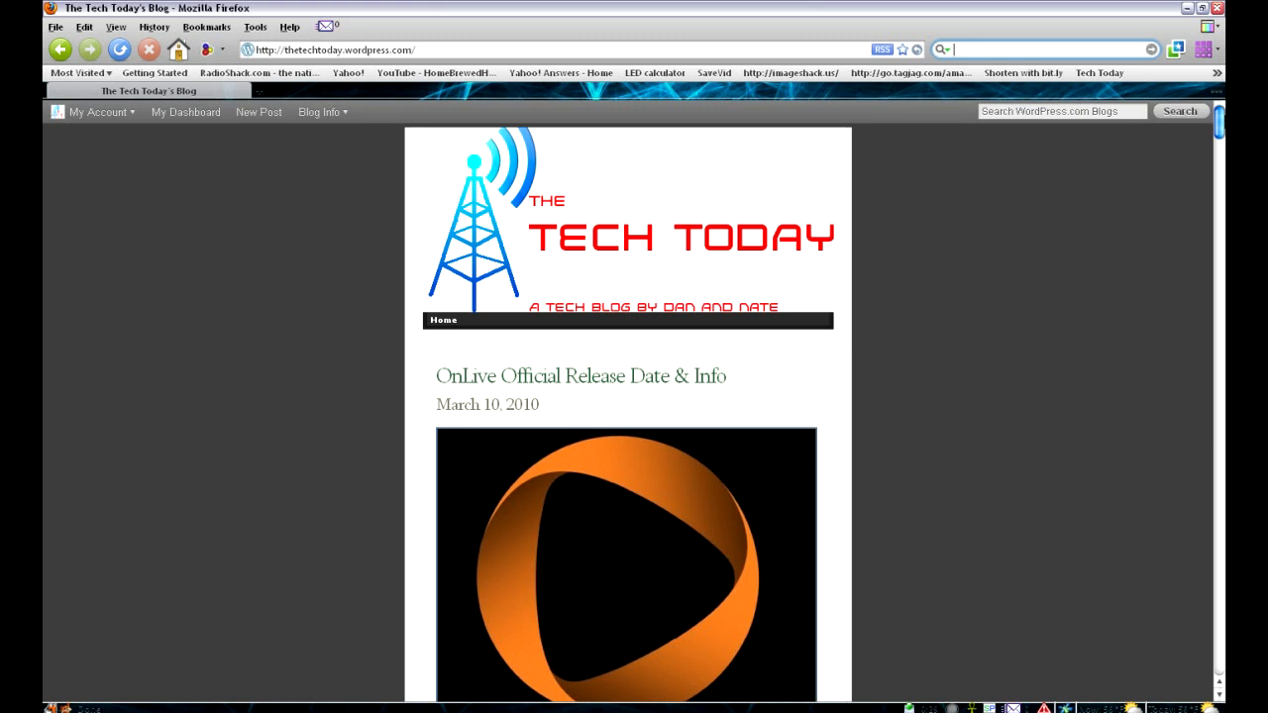